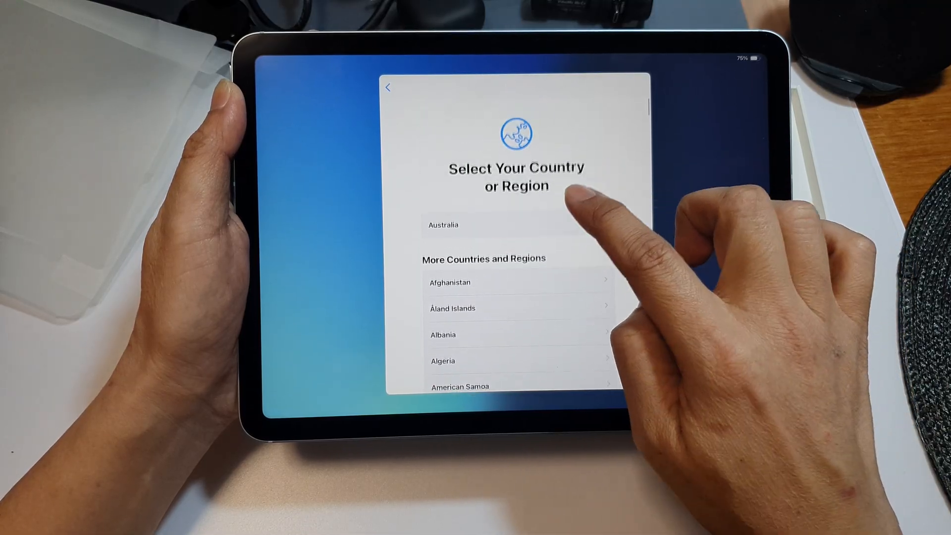
Select Australia as the region and continue with Default text and icon size
click(443, 225)
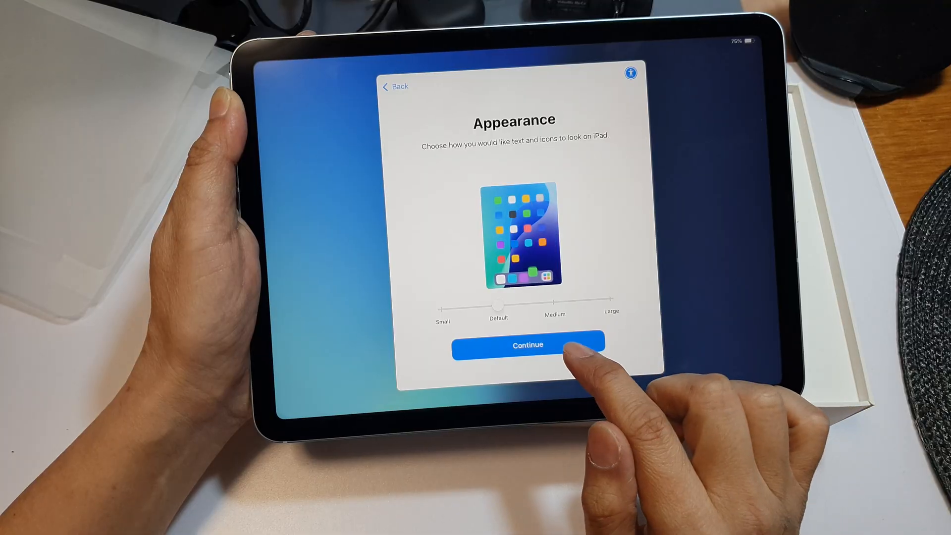
click(527, 345)
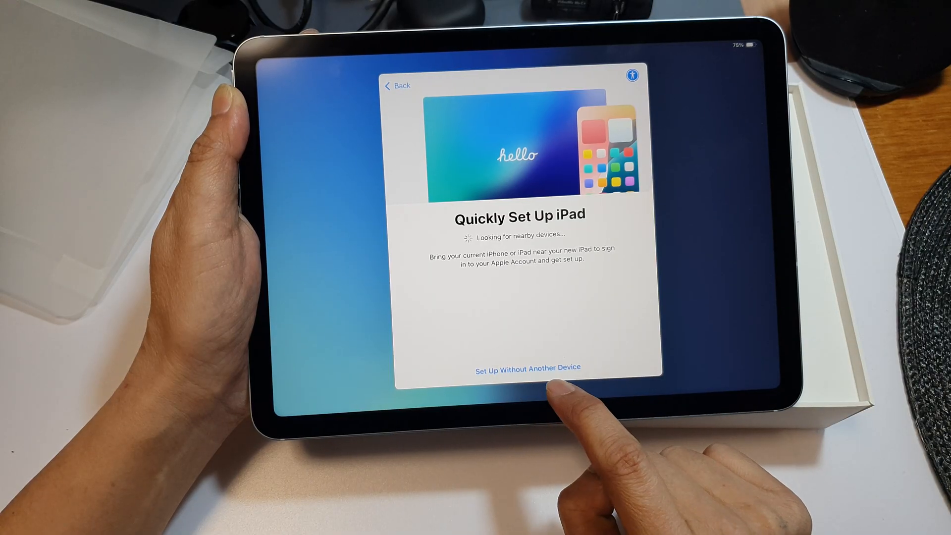
Bypass Quick Start without another device and accept the Data & Privacy notice
click(527, 367)
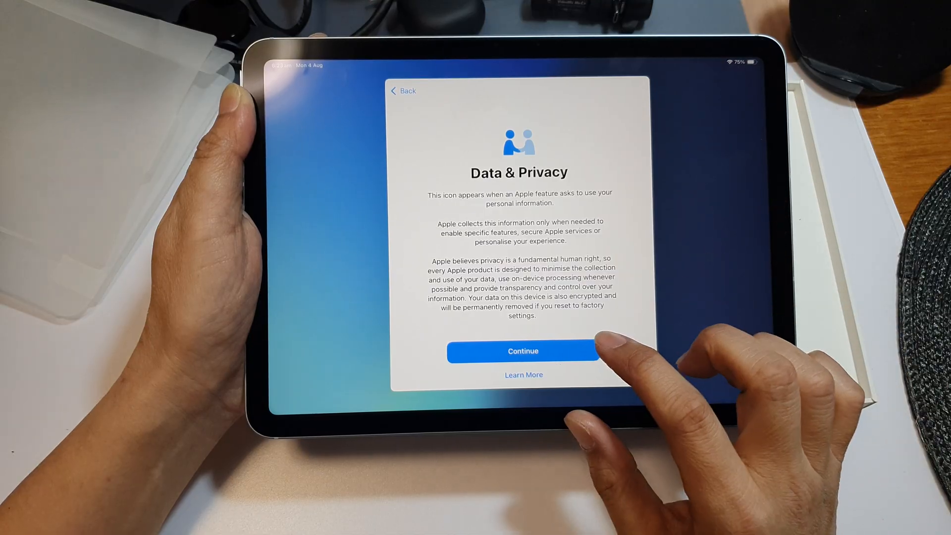
click(522, 350)
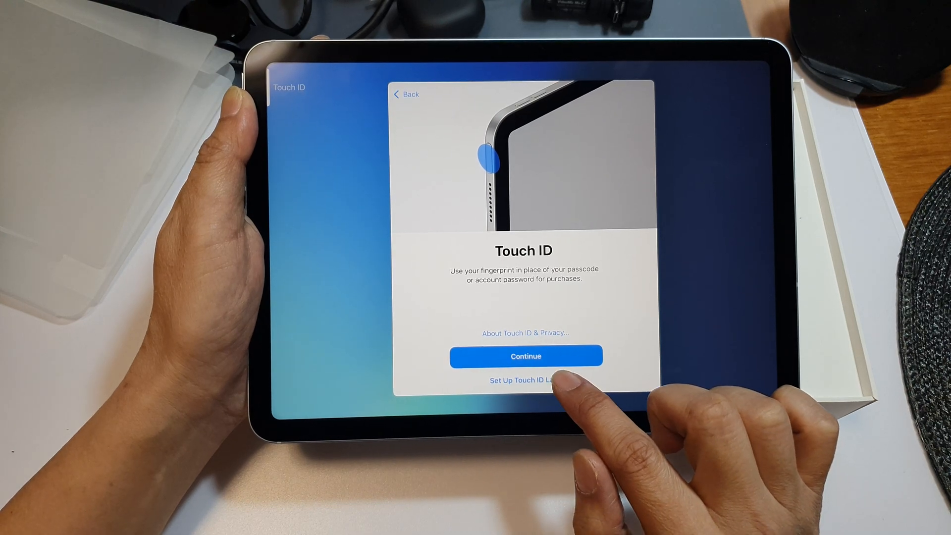
Decline Touch ID and confirm using the iPad with no passcode
click(520, 380)
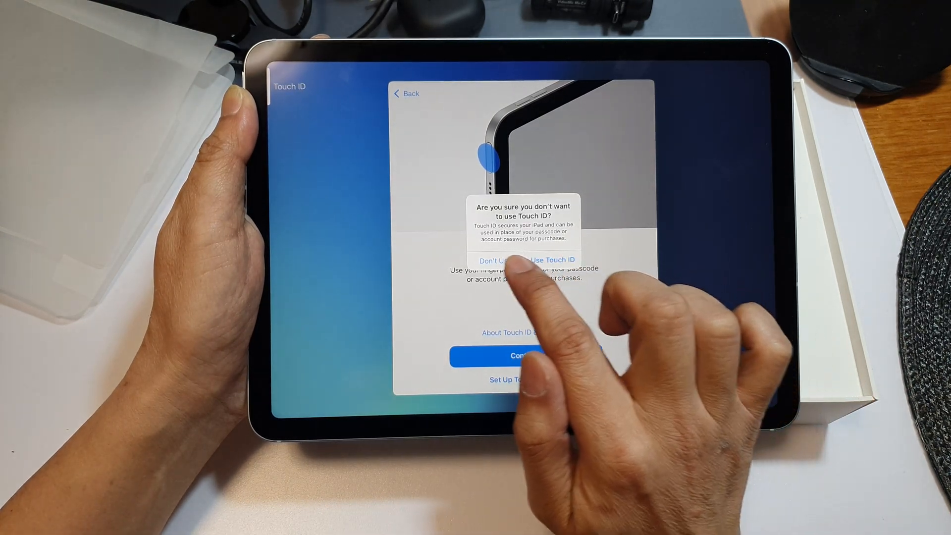
click(492, 259)
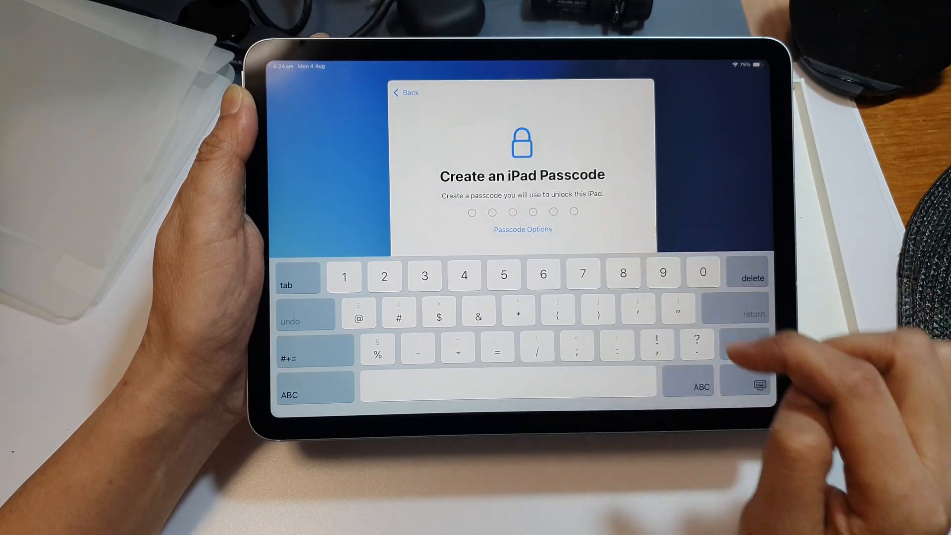
click(521, 229)
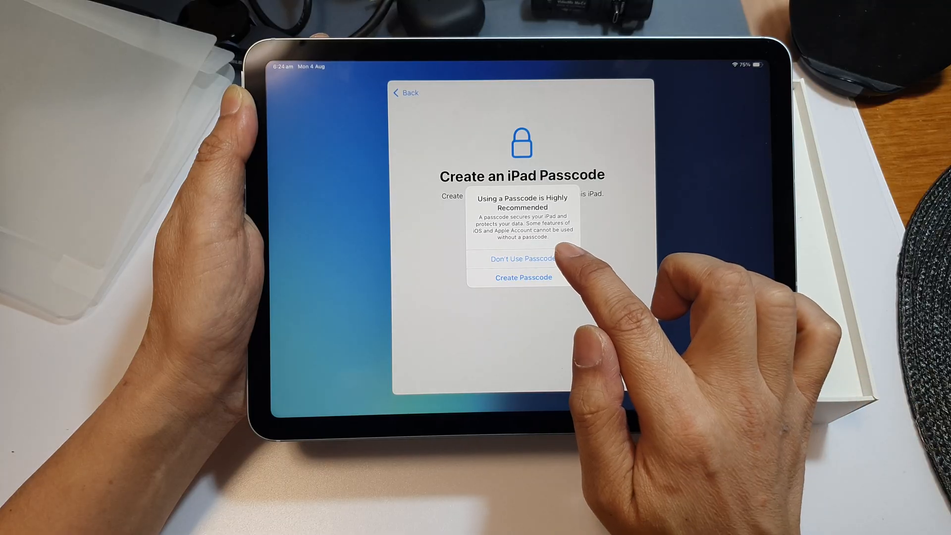
click(522, 259)
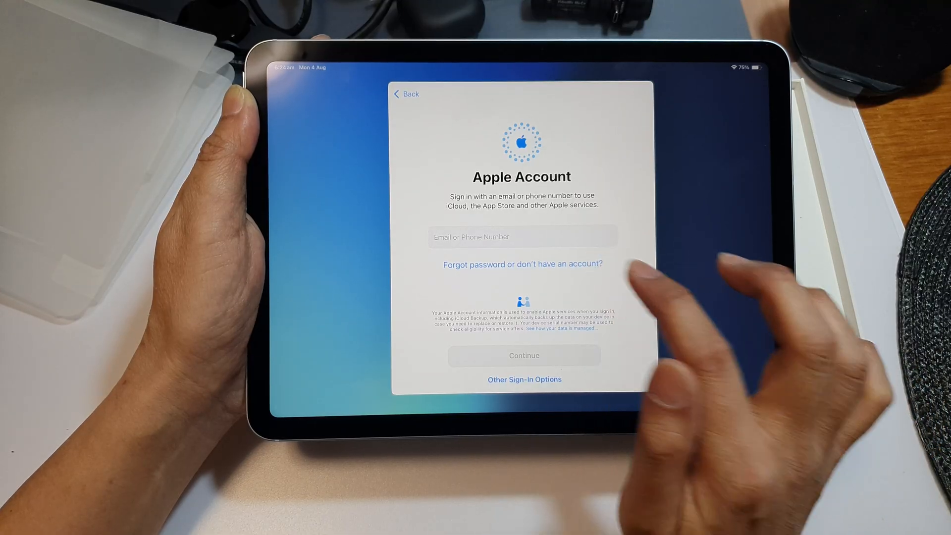
Defer Apple Account sign-in to Settings and agree to the Terms and Conditions
click(522, 264)
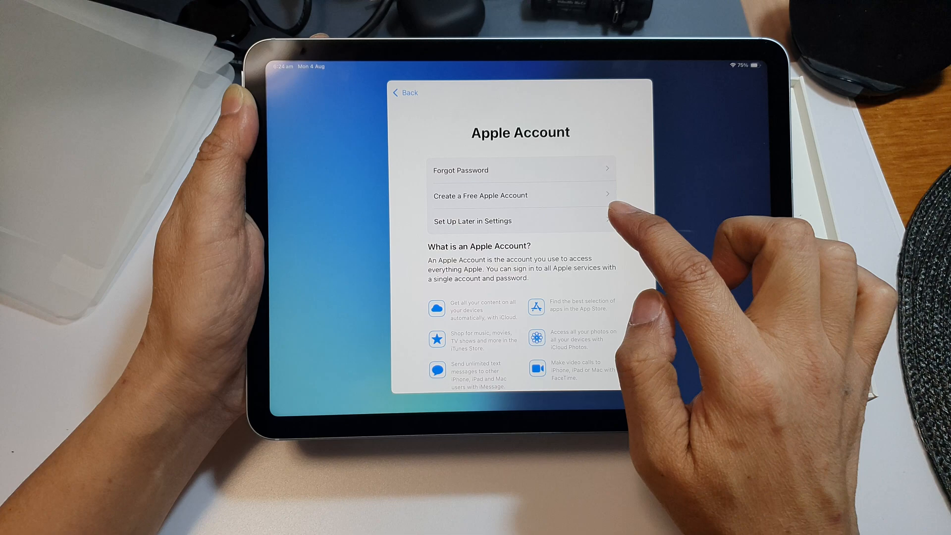
click(473, 221)
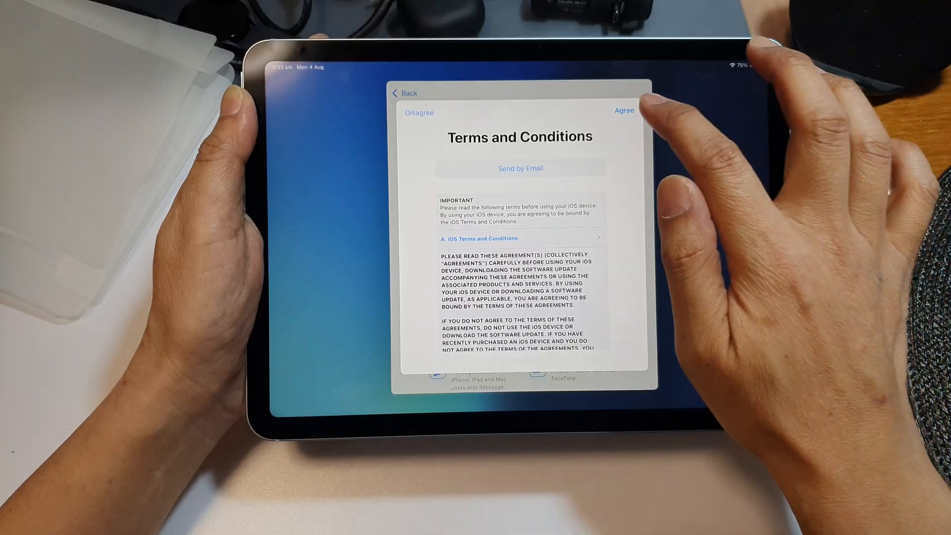
click(623, 111)
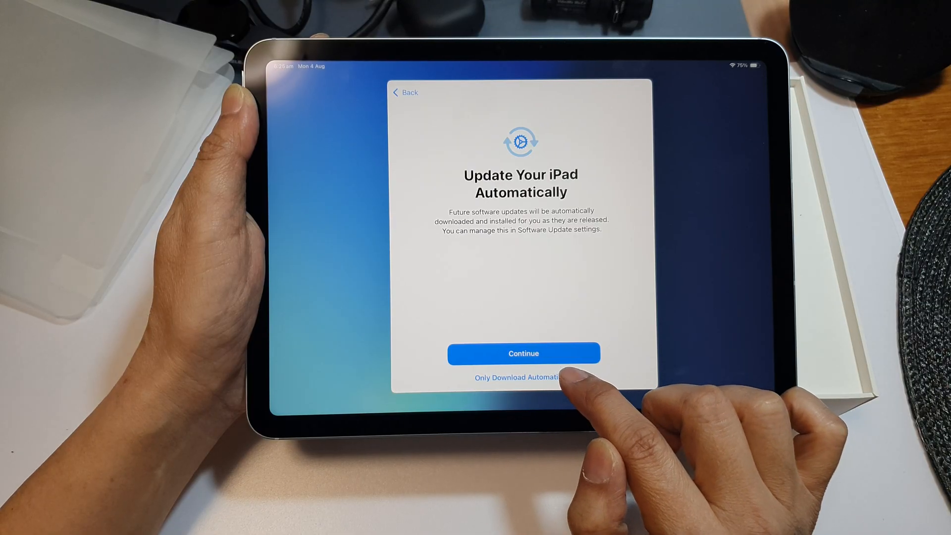
Confirm the software update option, then defer Location Services and mobile plan setup
click(523, 353)
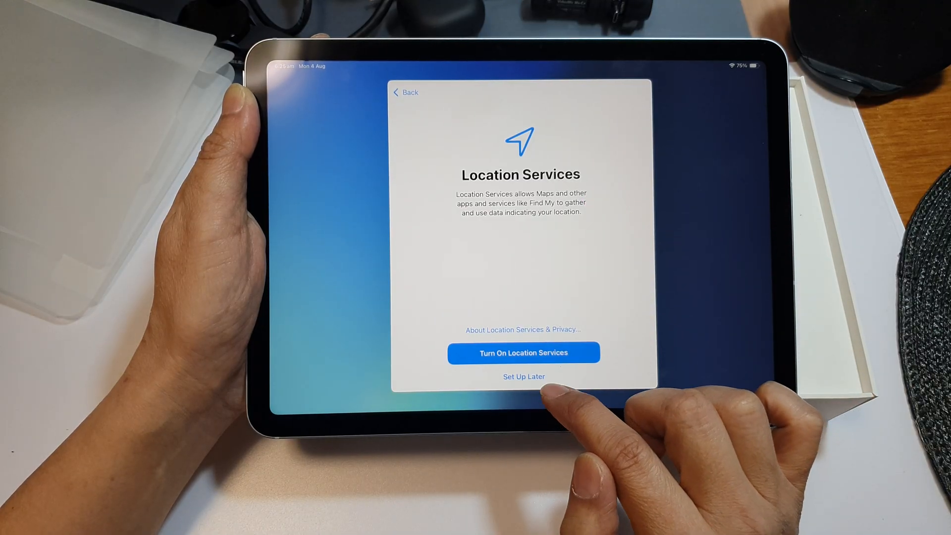
click(523, 376)
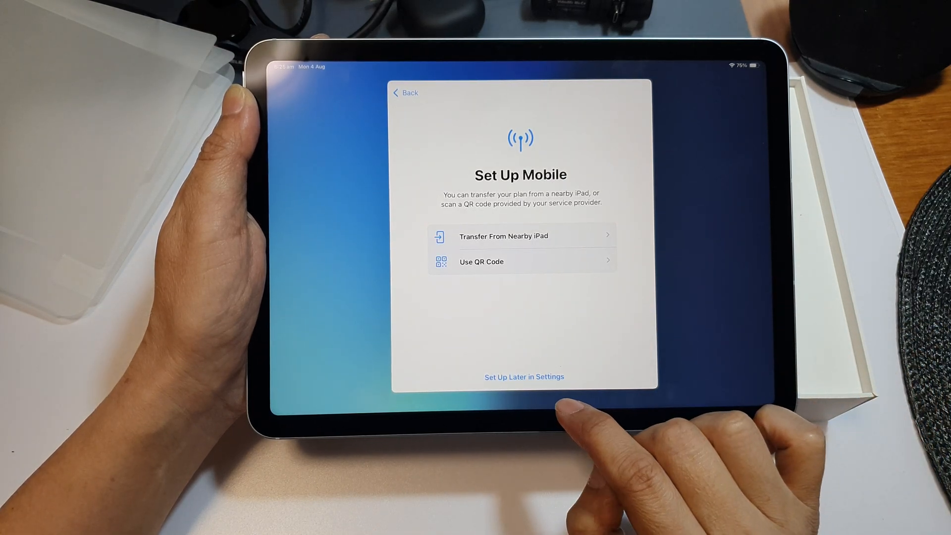
click(524, 376)
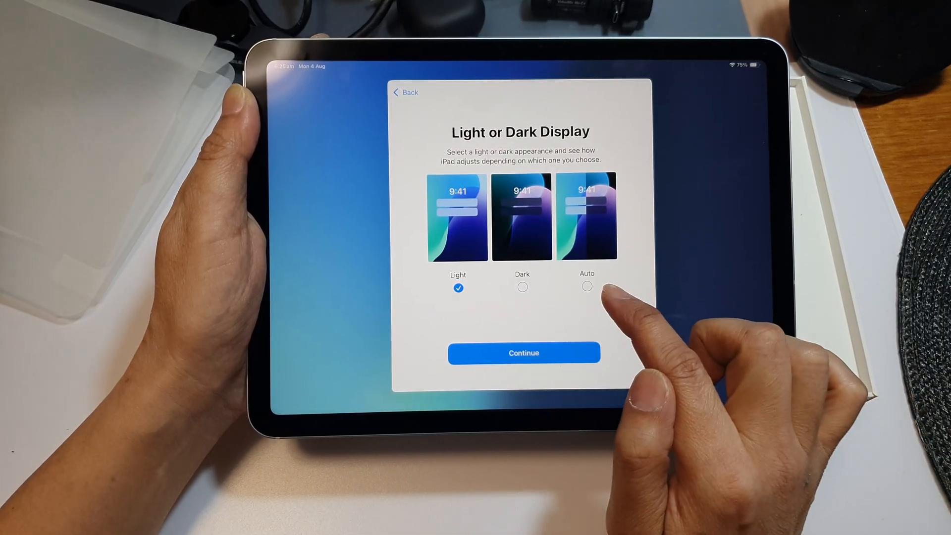
Confirm a Light or Dark appearance and defer Apple Intelligence setup
click(523, 352)
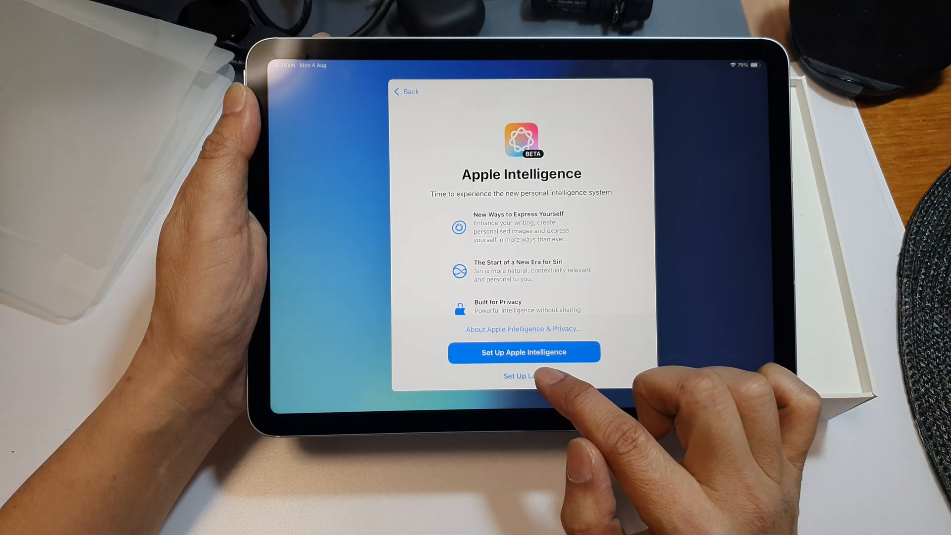
click(523, 352)
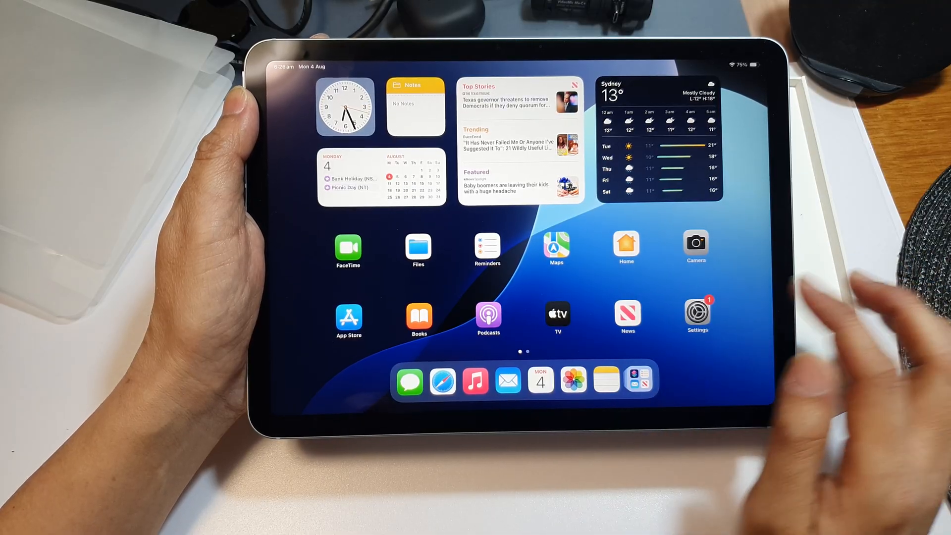
Browse the Apple Intelligence & Siri settings page, then return to Home Screen page two
click(696, 313)
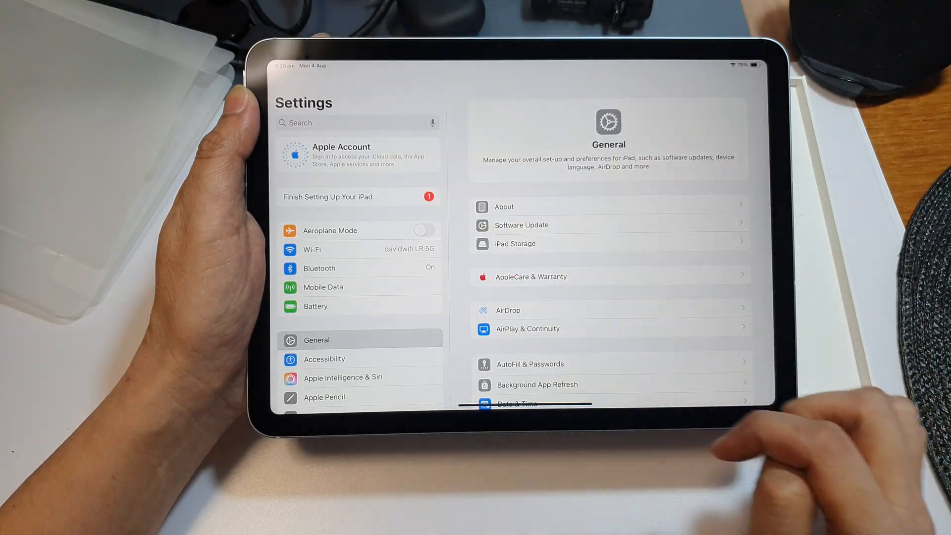
scroll(down, 3)
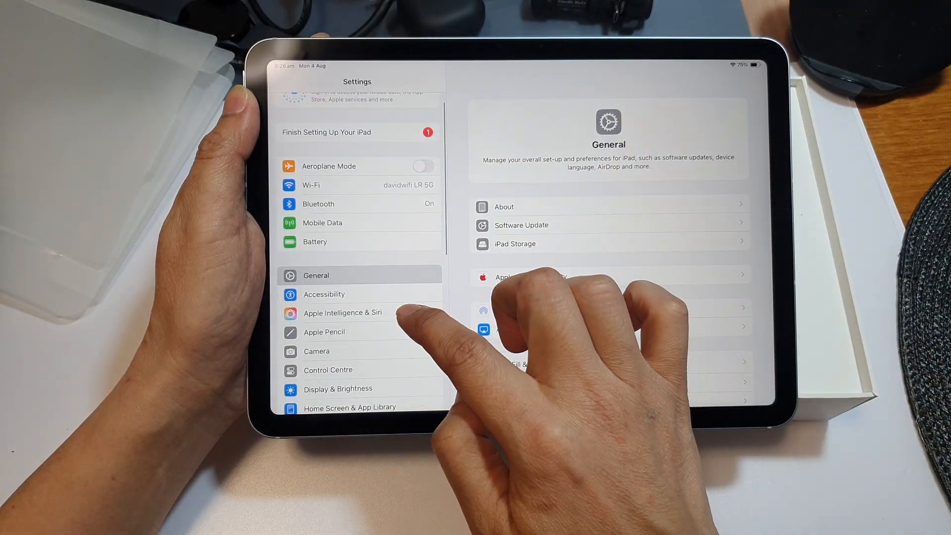
click(342, 313)
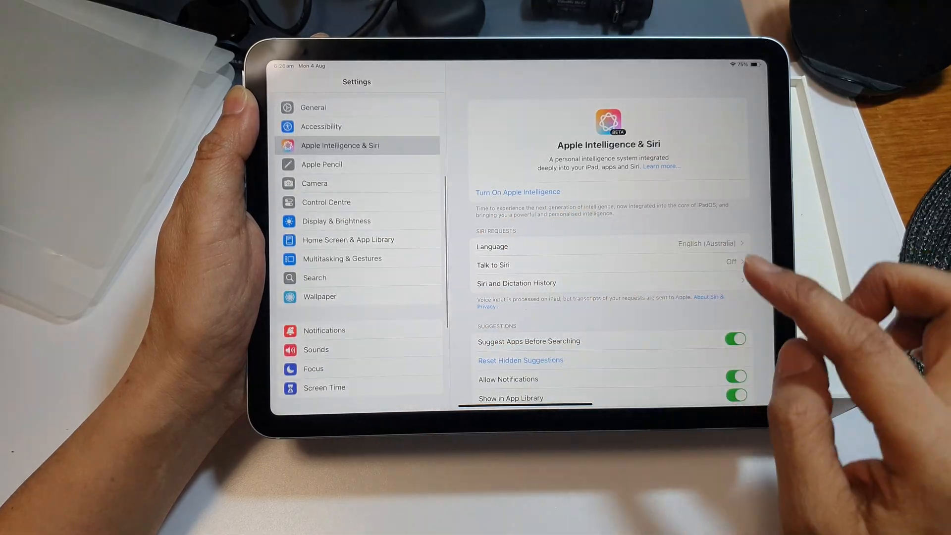
scroll(down, 3)
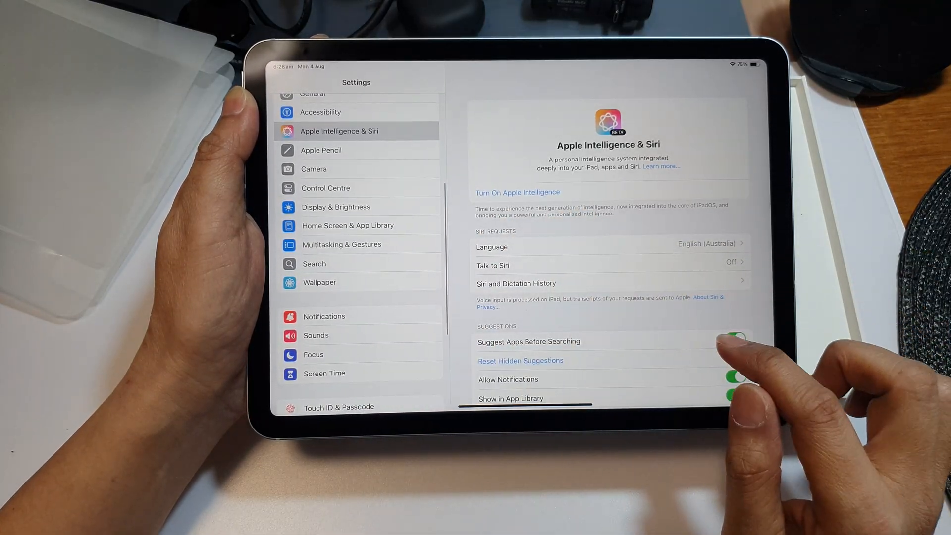
scroll(up, 3)
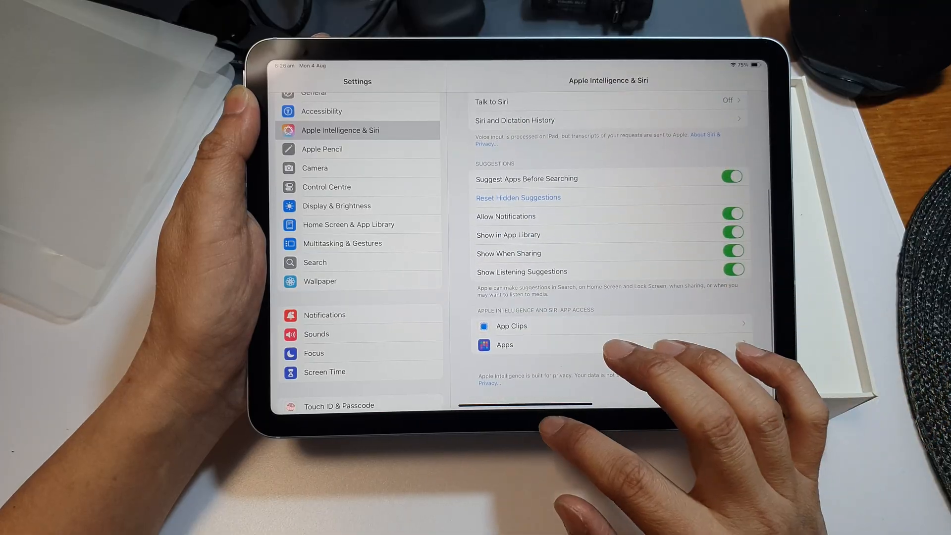
key(home)
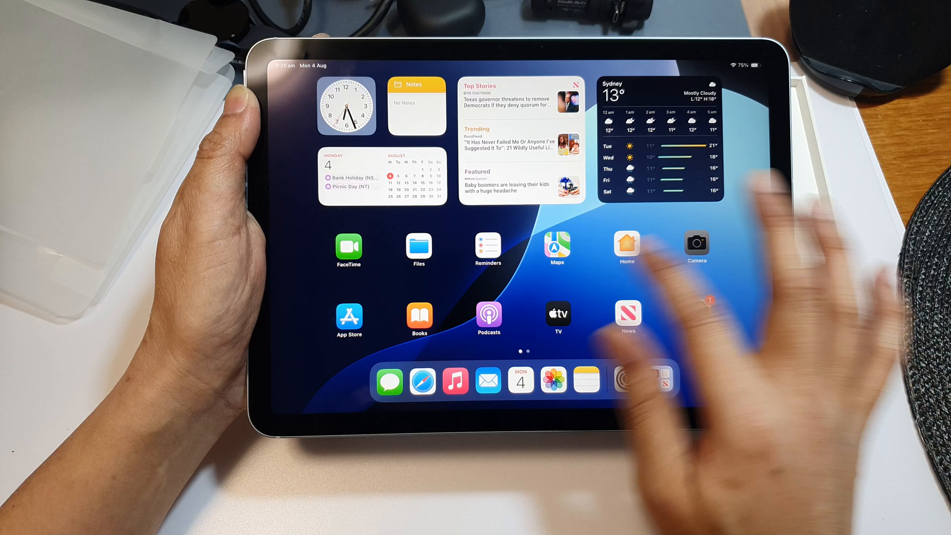
scroll(left, 3)
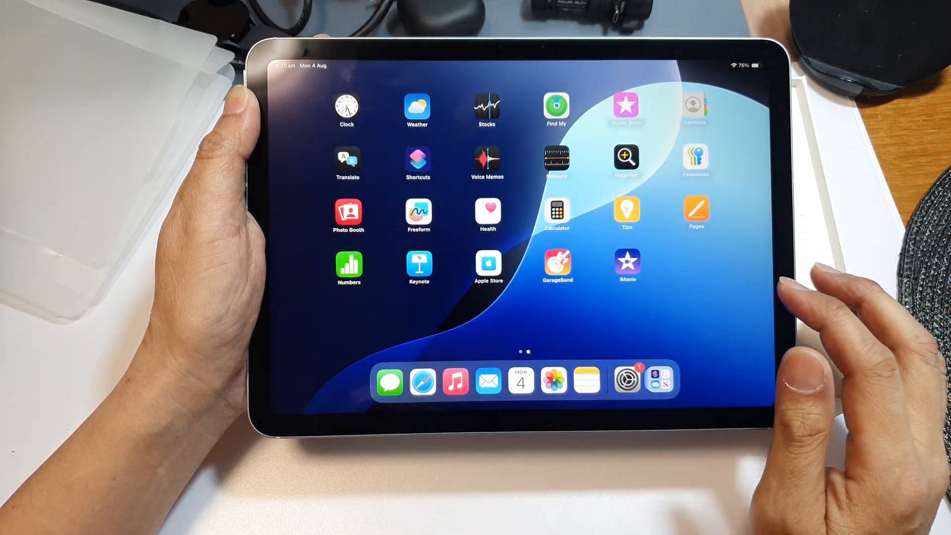